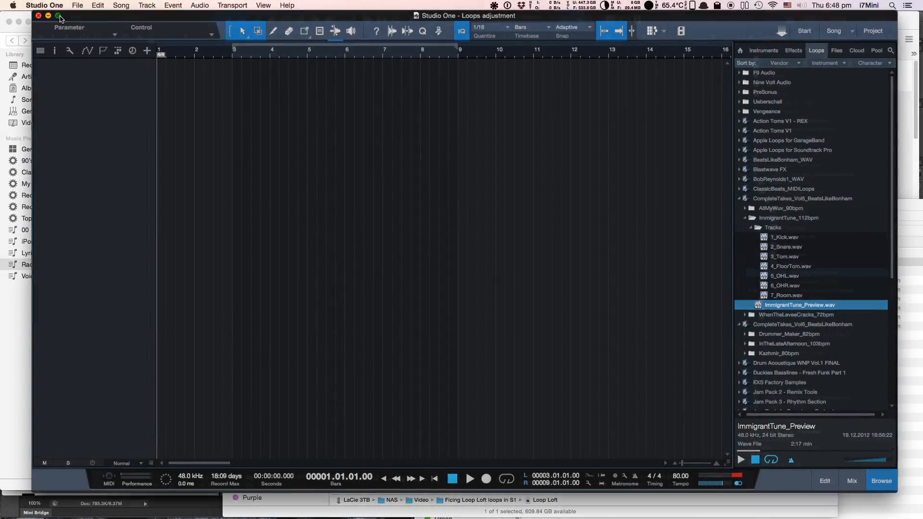
# - Maximize the Studio One song window so it fills the screen
pyautogui.click(59, 17)
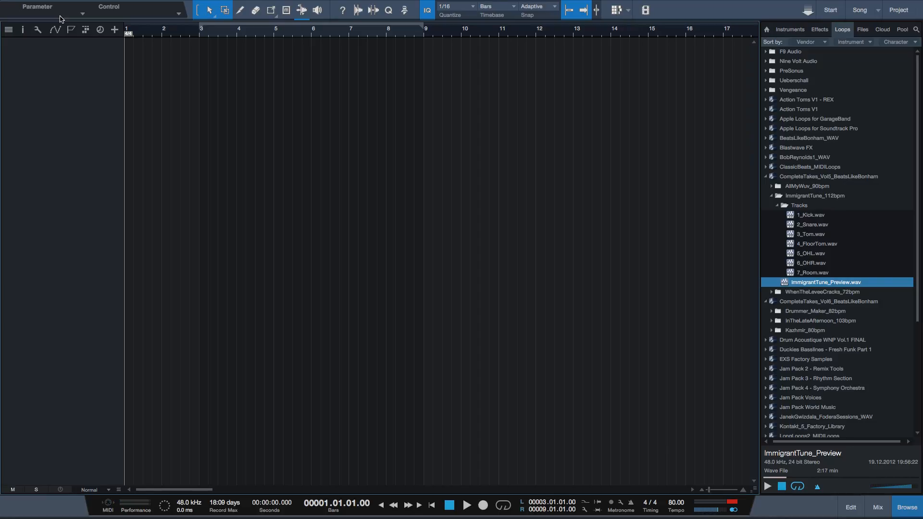
pyautogui.moveTo(305, 266)
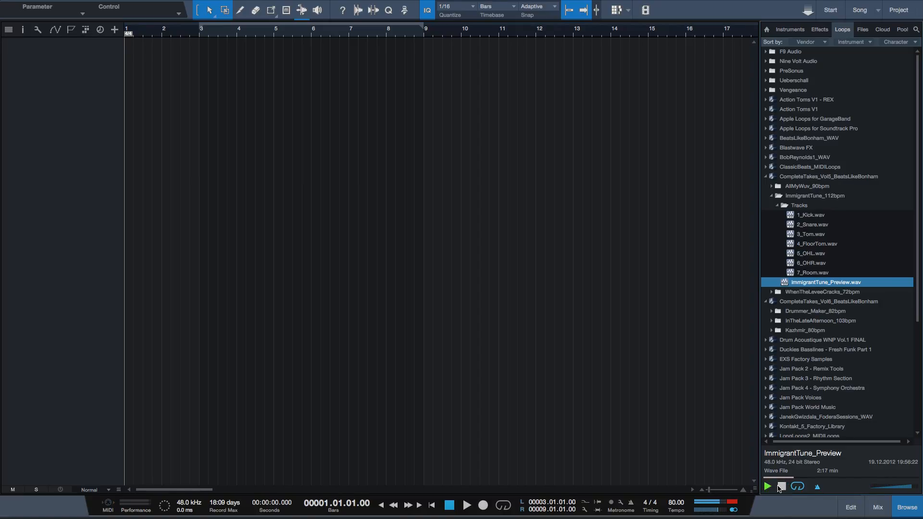
# - Drag the seven ImmigrantTune stems, 1_Kick.wav through 7_Room.wav, into the arrange view as tracks
pyautogui.click(811, 215)
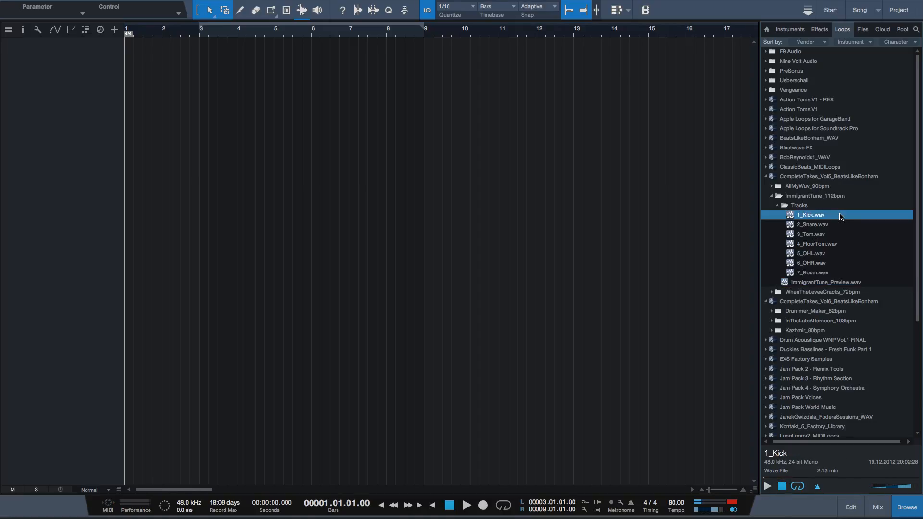
pyautogui.moveTo(812, 214); pyautogui.dragTo(295, 91)
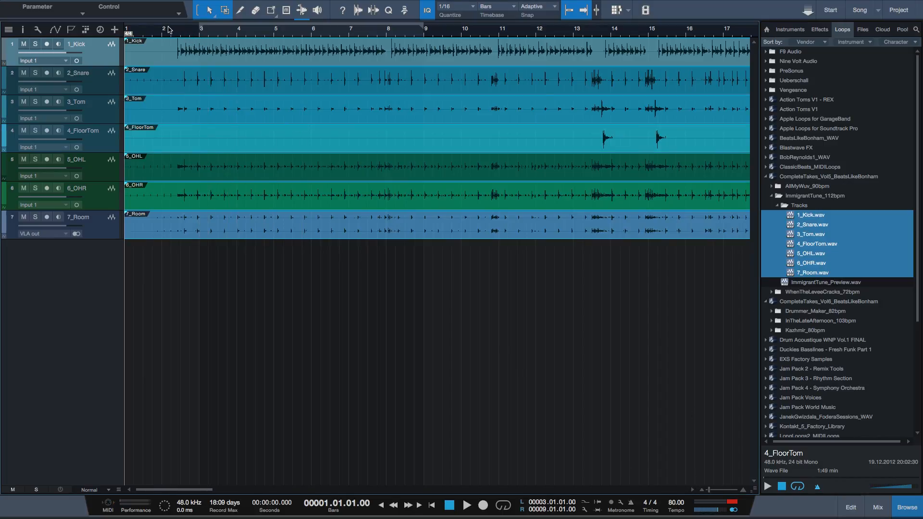
# - Play back the seven new drum tracks to audition them
pyautogui.click(467, 505)
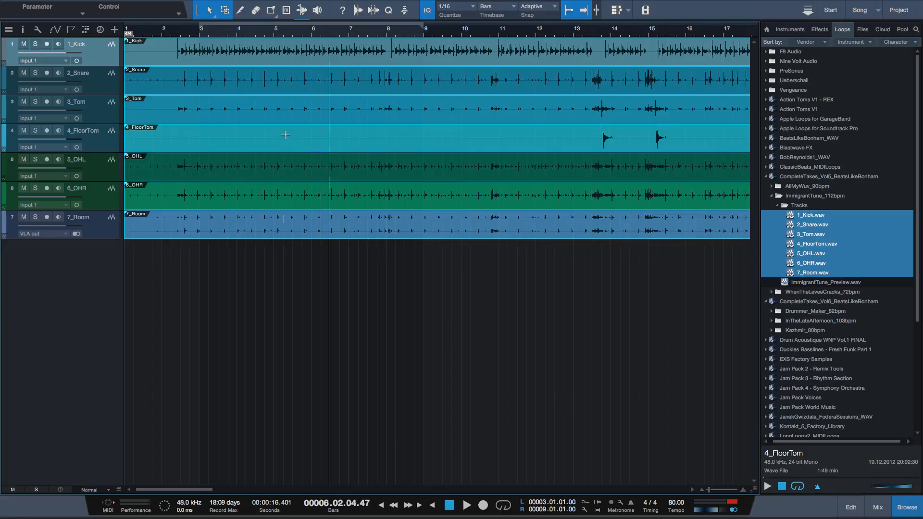
pyautogui.moveTo(165, 64)
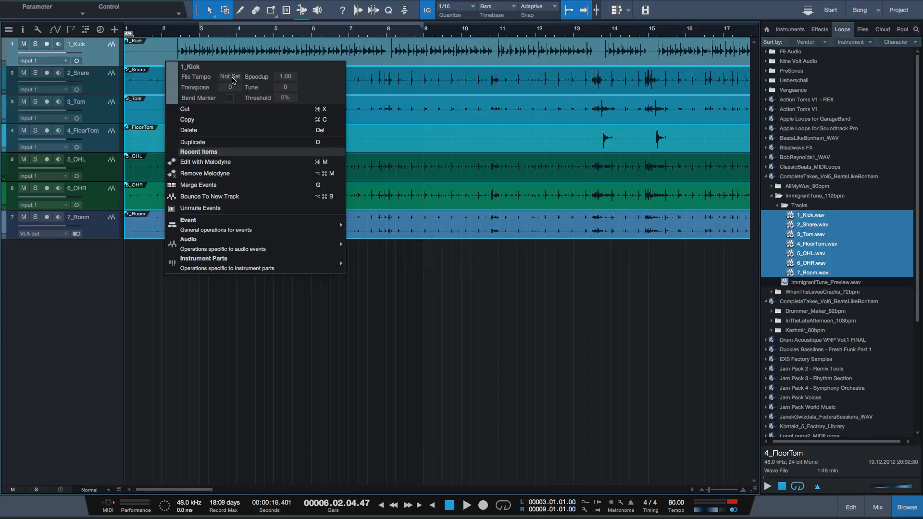
# - Set the Kick event's File Tempo to 112.00 BPM so the loops stretch with the song
pyautogui.click(230, 76)
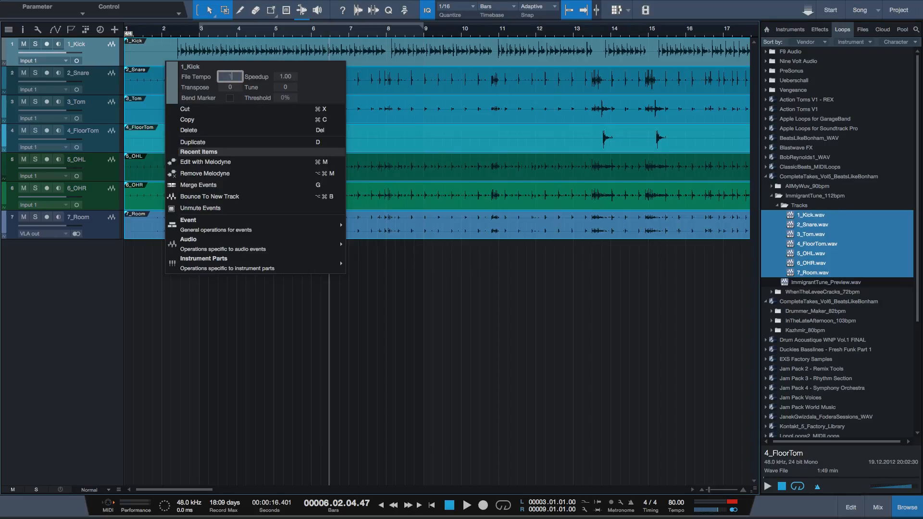
pyautogui.write('112.00')
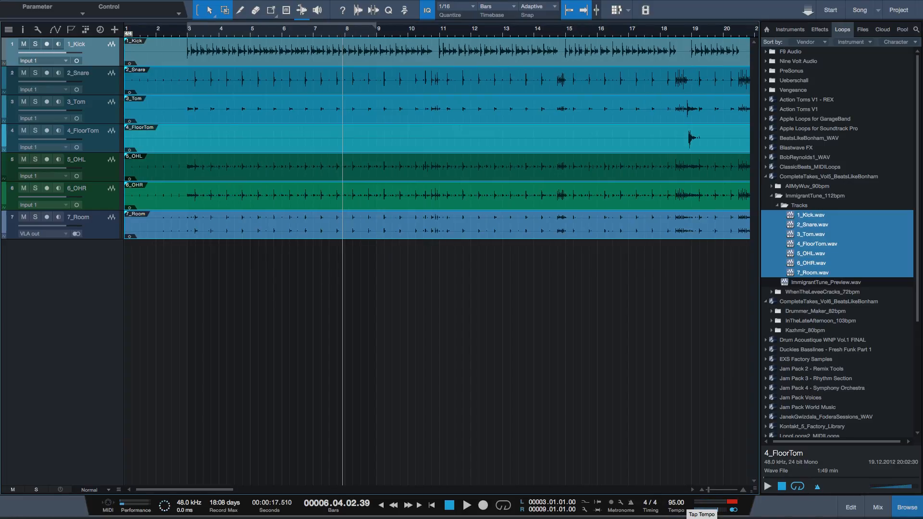
# - Set the song tempo to 112 BPM and audition the drum loops at that tempo
pyautogui.click(465, 505)
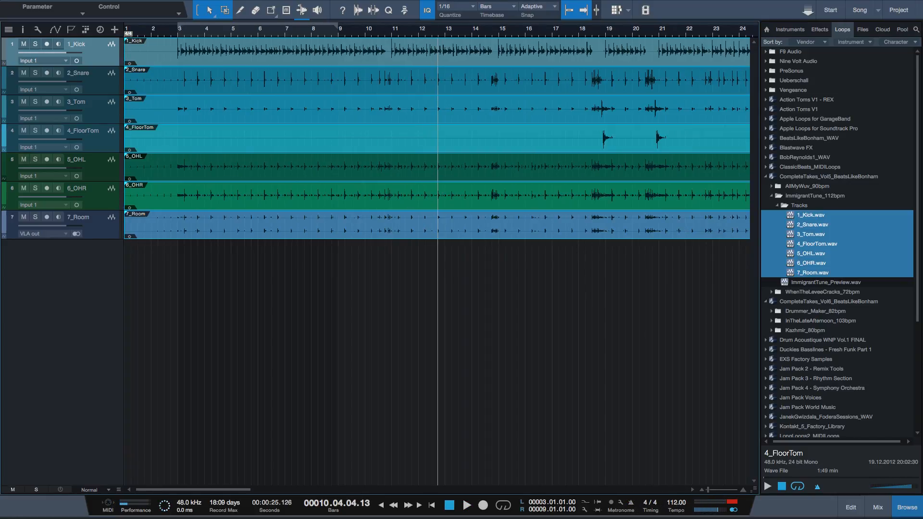
pyautogui.click(467, 505)
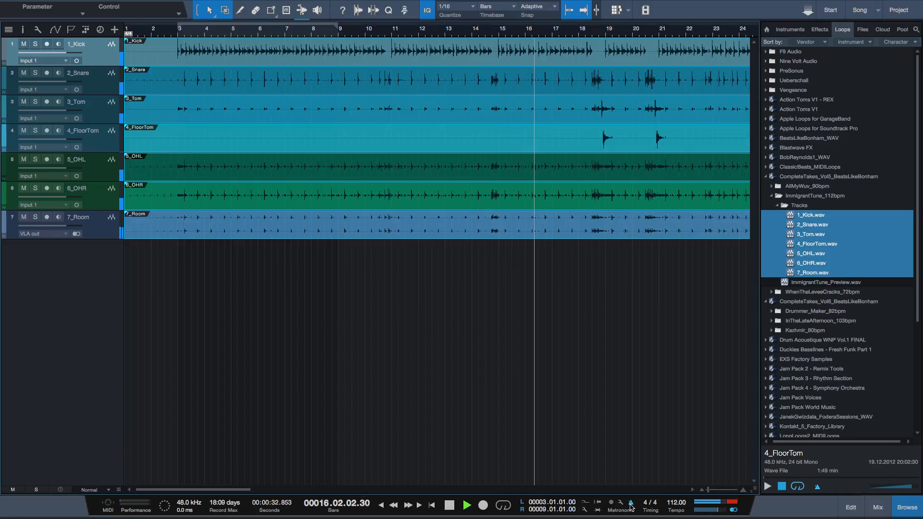
pyautogui.click(466, 505)
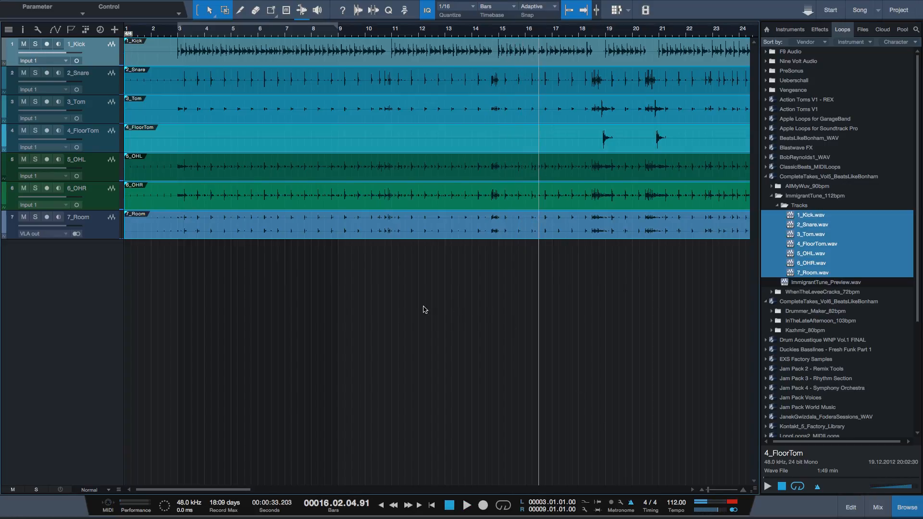